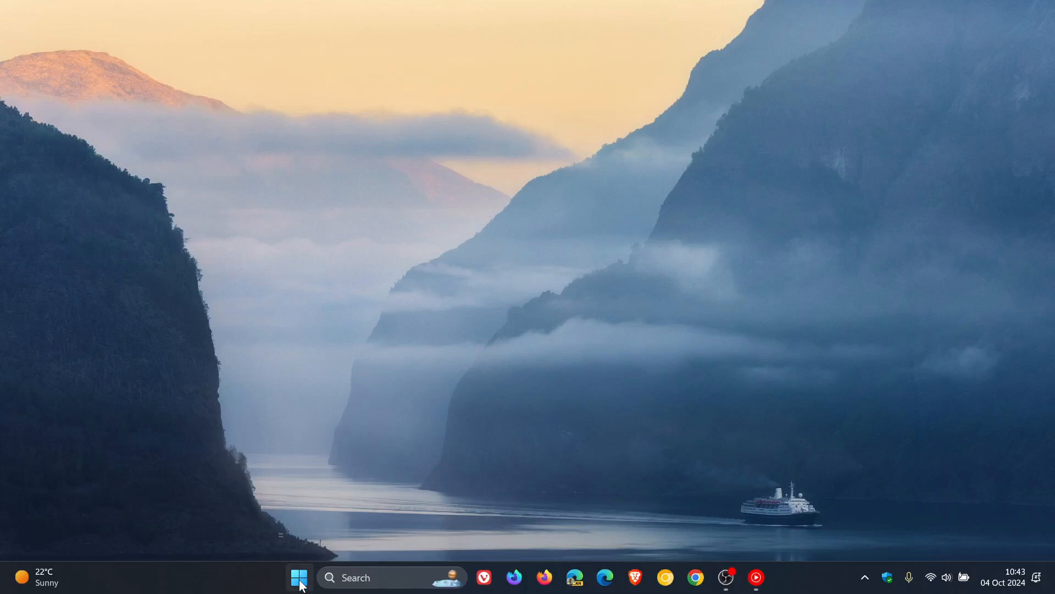
- Open Settings from the Start menu and go to the Windows Update page
left_click(299, 577)
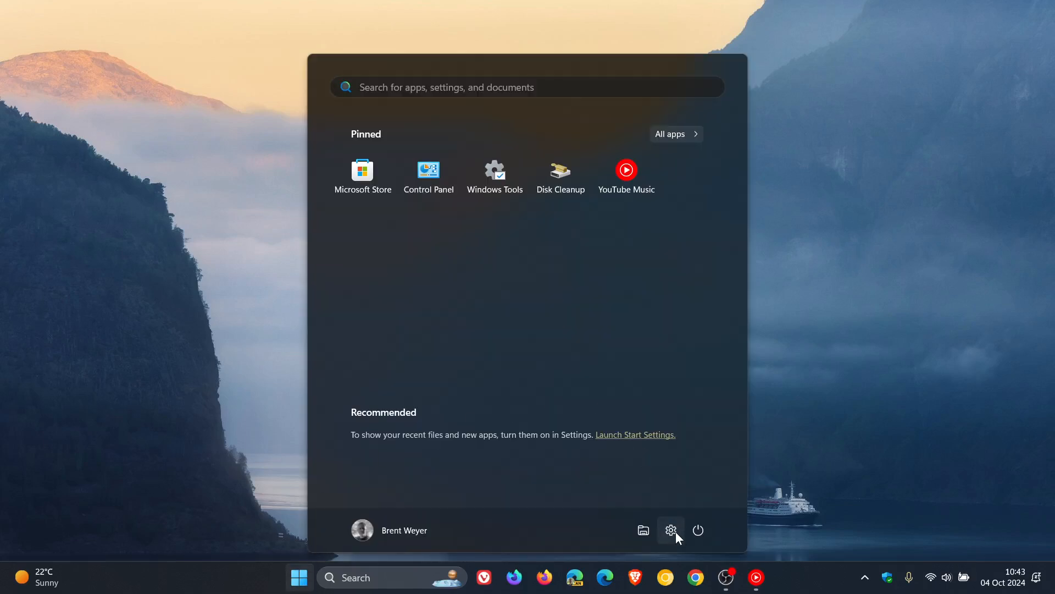
left_click(670, 530)
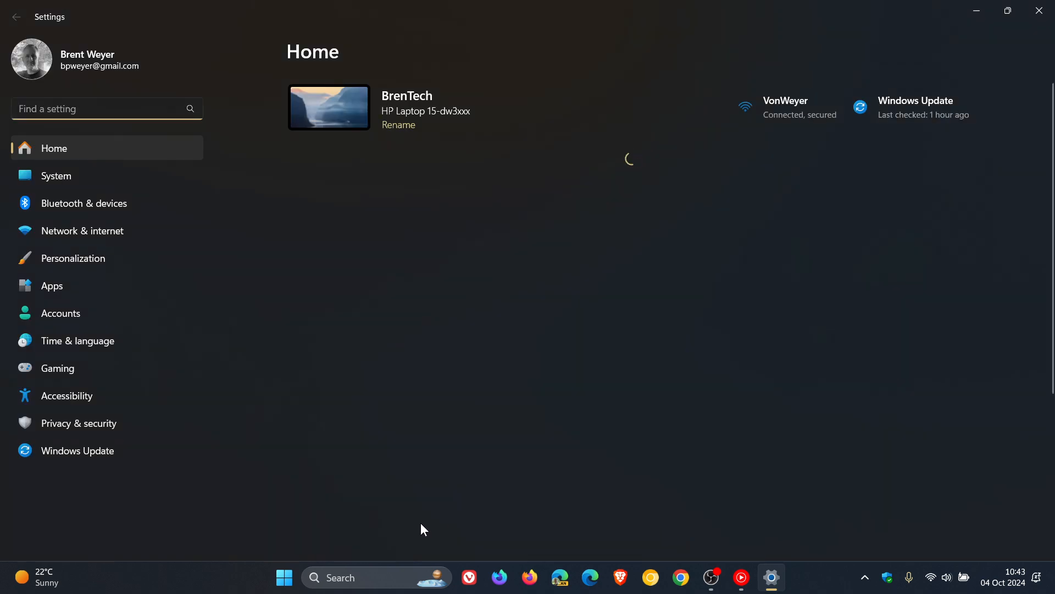
left_click(78, 450)
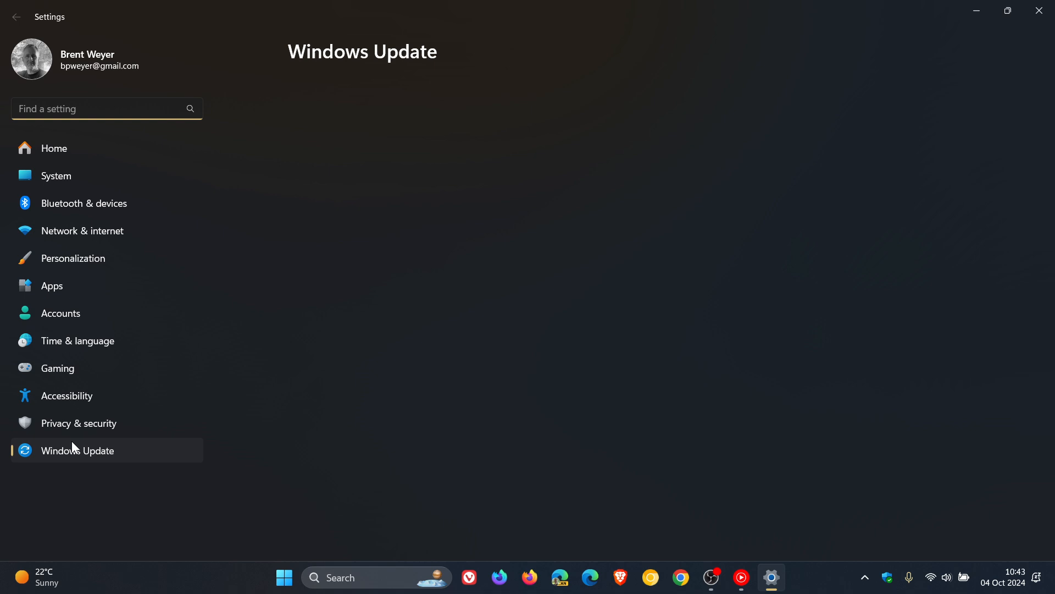
left_click(77, 450)
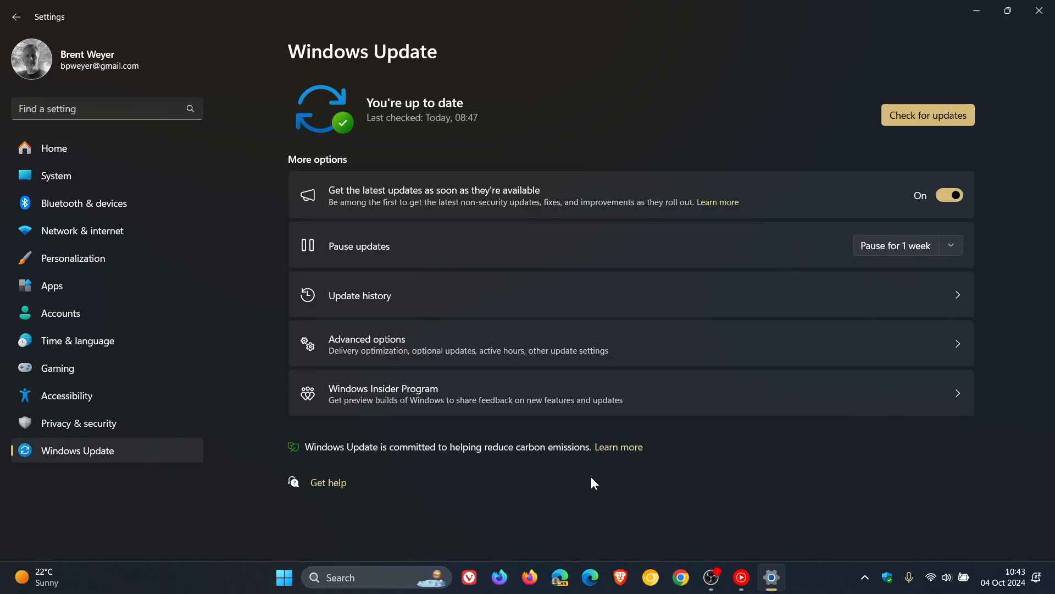
mouse_move(611, 296)
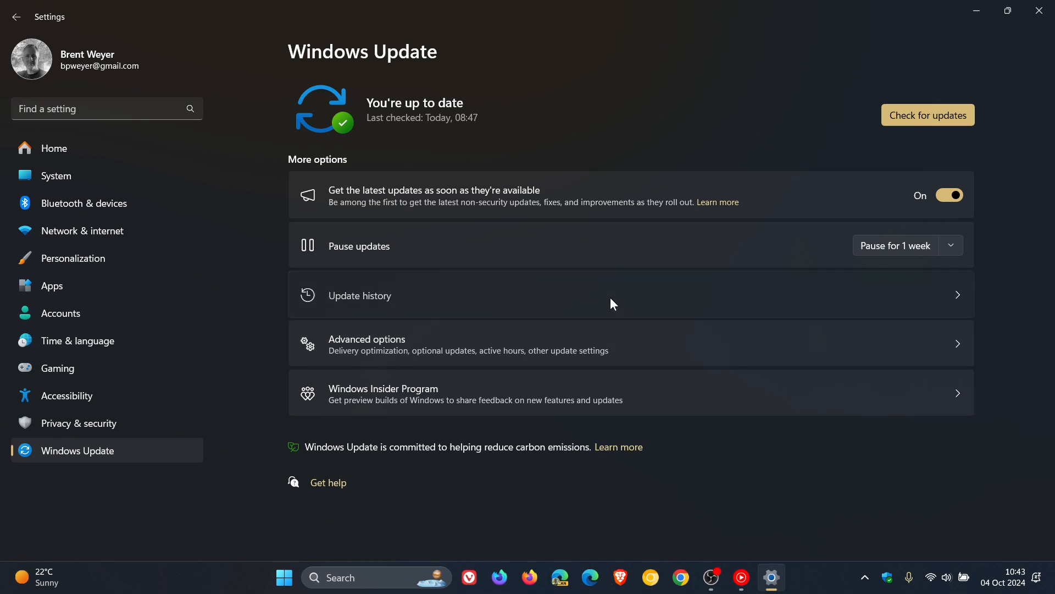
- Open Update history to see the installed quality updates and their dates
left_click(359, 296)
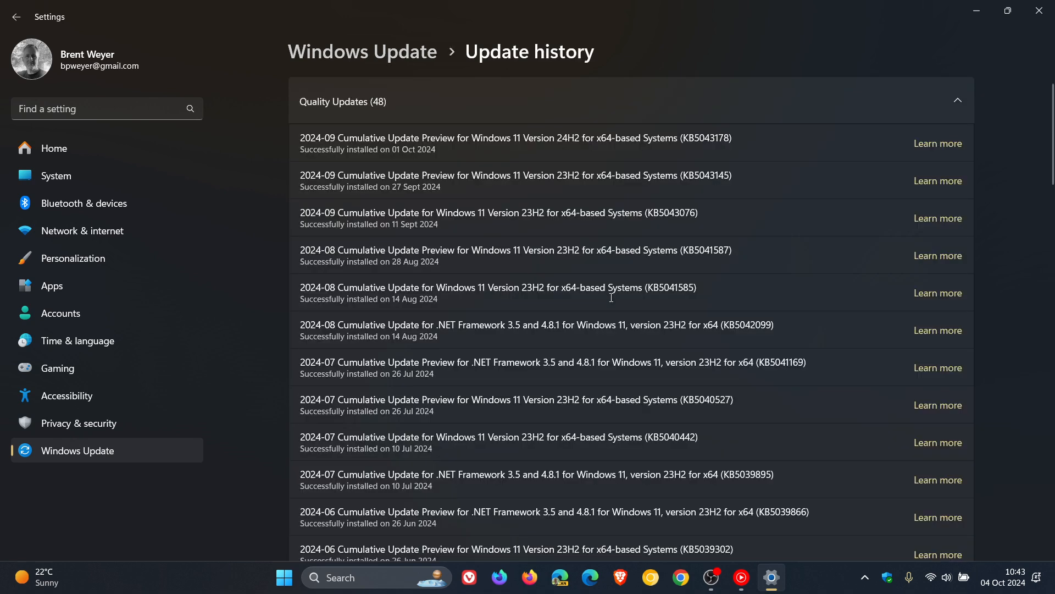
mouse_move(672, 229)
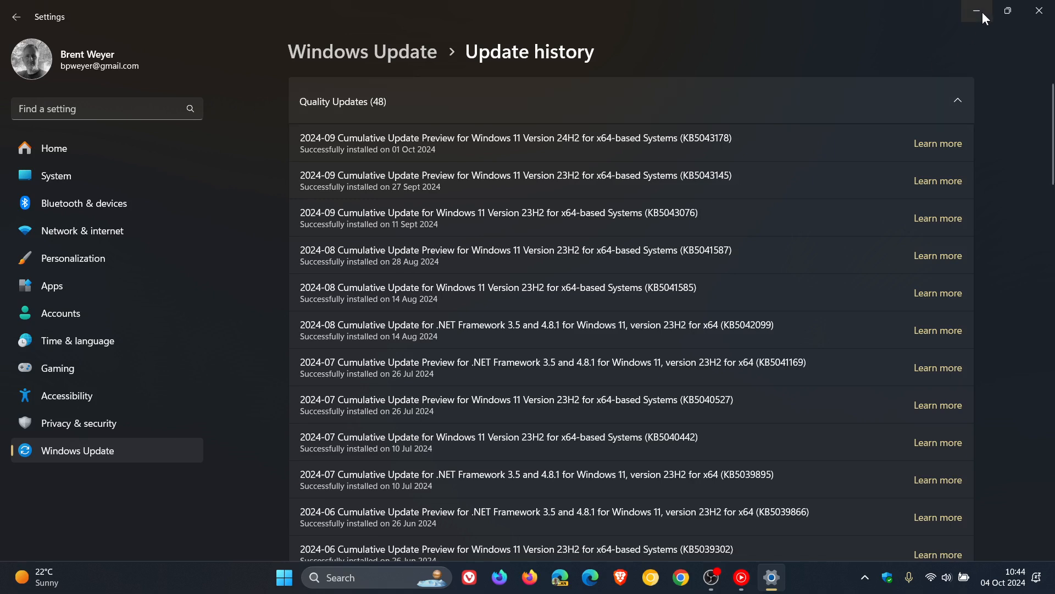
- Minimize Settings and open Windows Security's App & browser control page from the tray
left_click(978, 12)
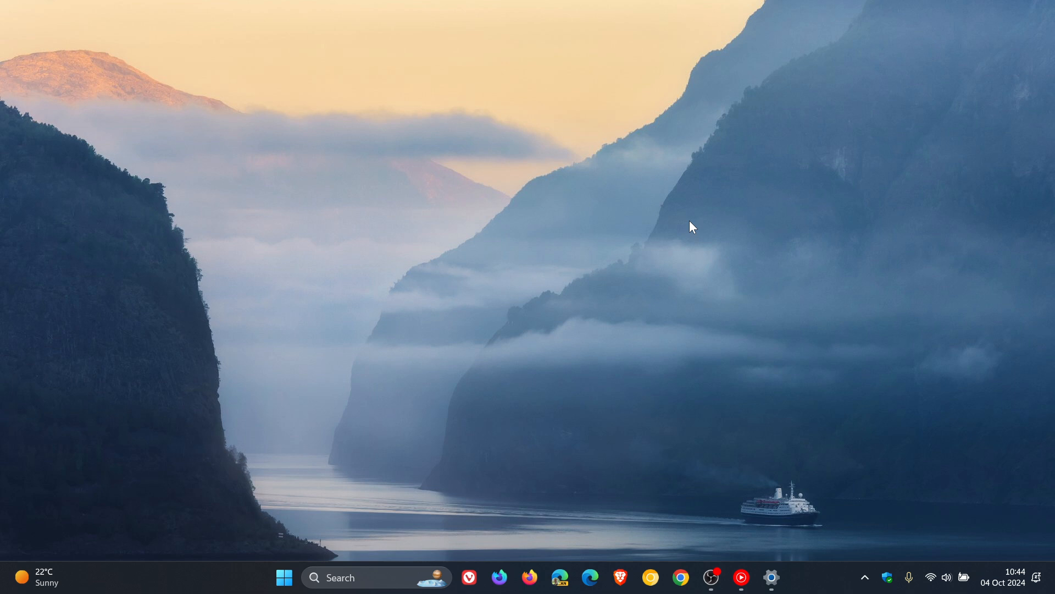
mouse_move(889, 576)
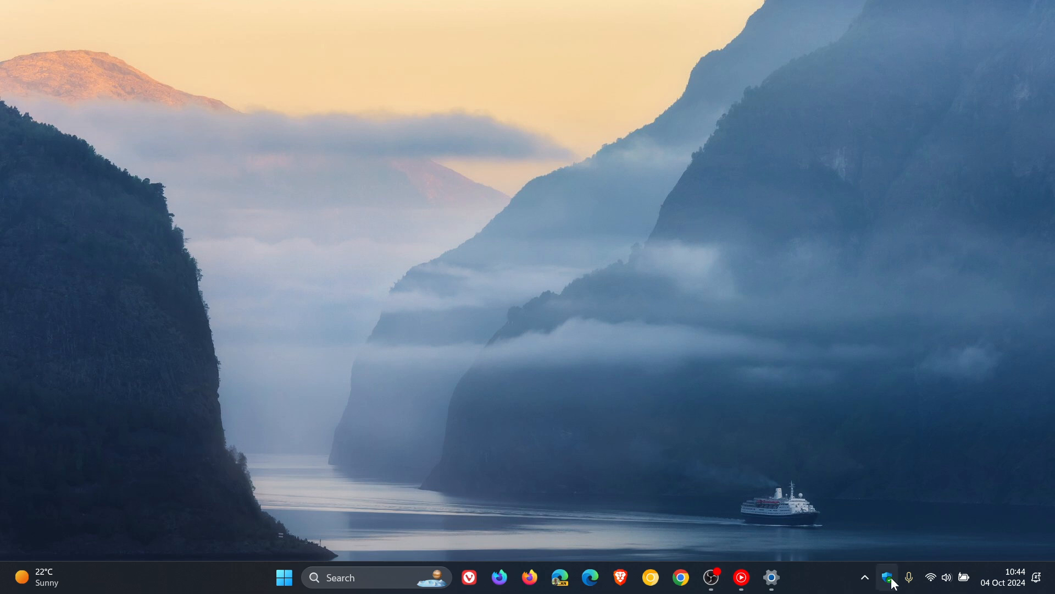
left_click(889, 577)
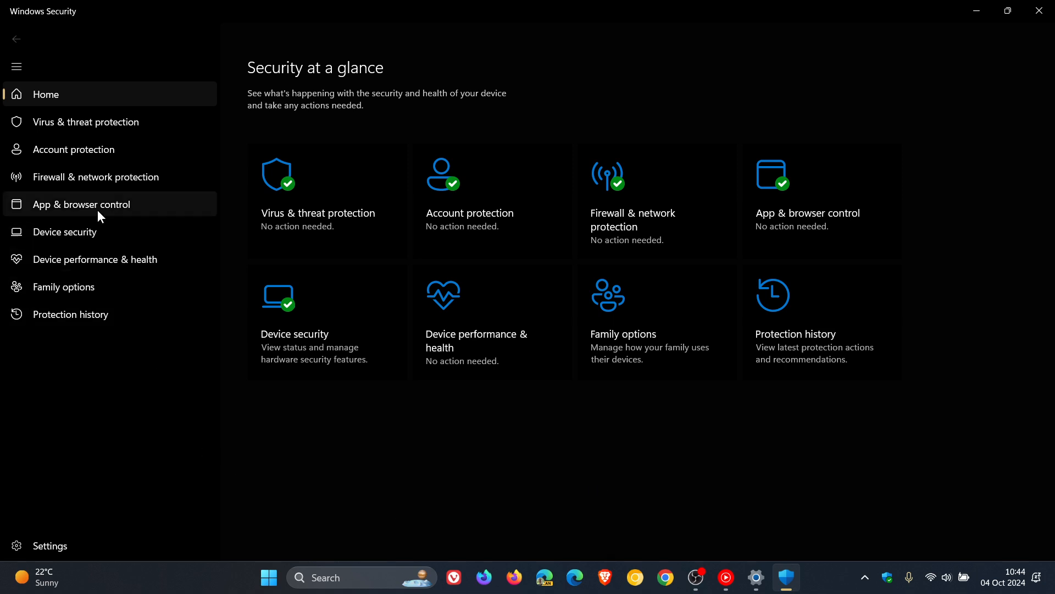
left_click(81, 204)
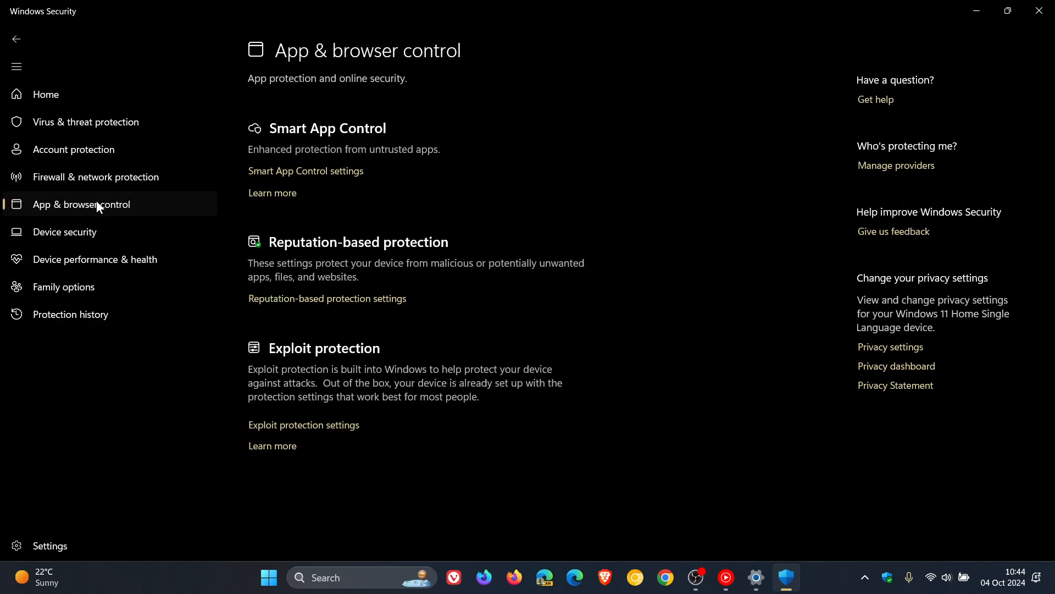
- Open Reputation-based protection settings and scroll down to the Phishing protection section
left_click(327, 298)
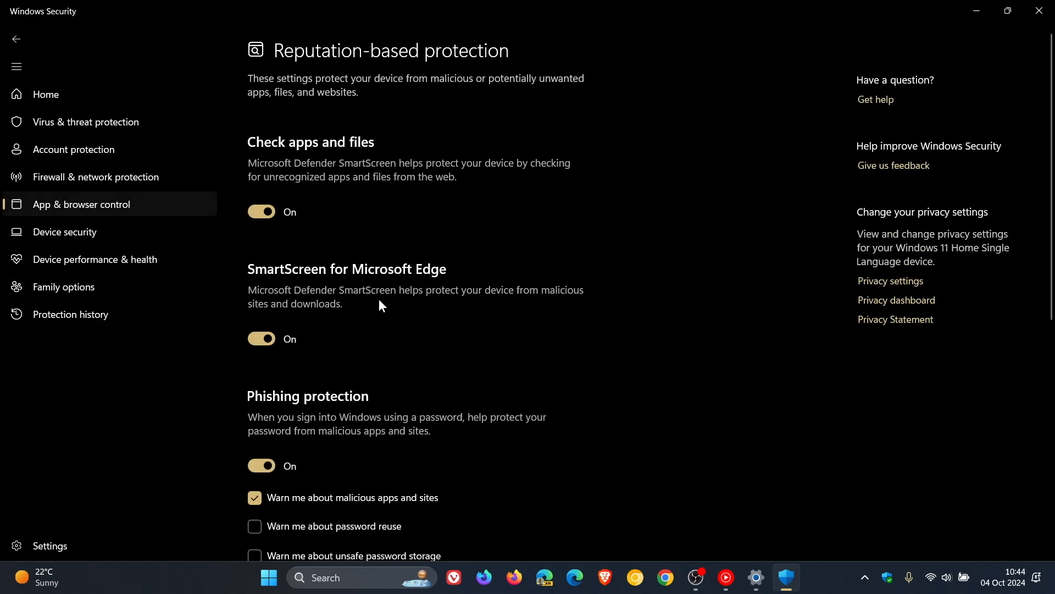
scroll("down", 3)
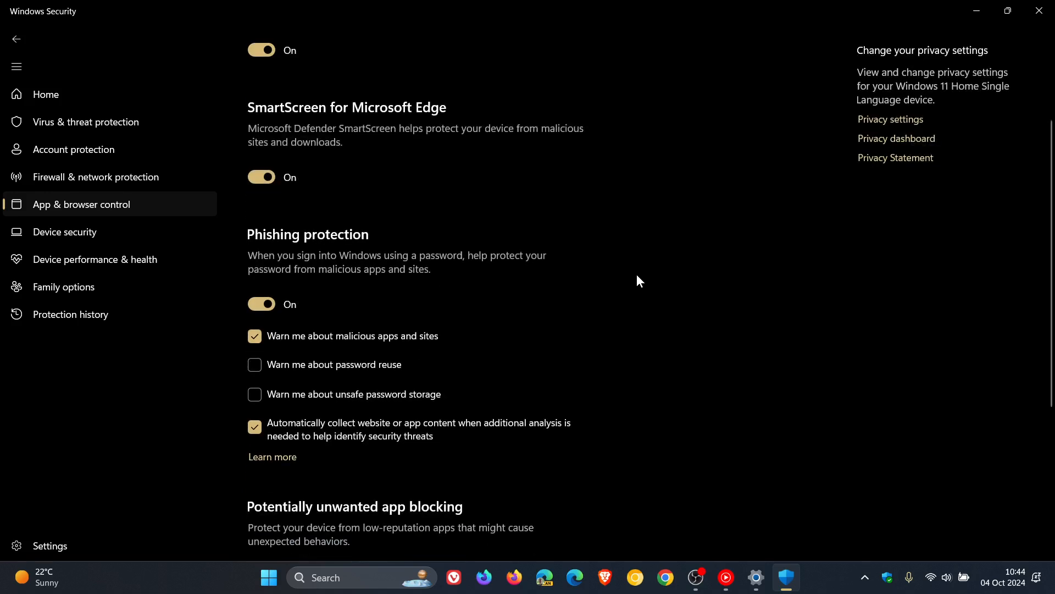
mouse_move(232, 411)
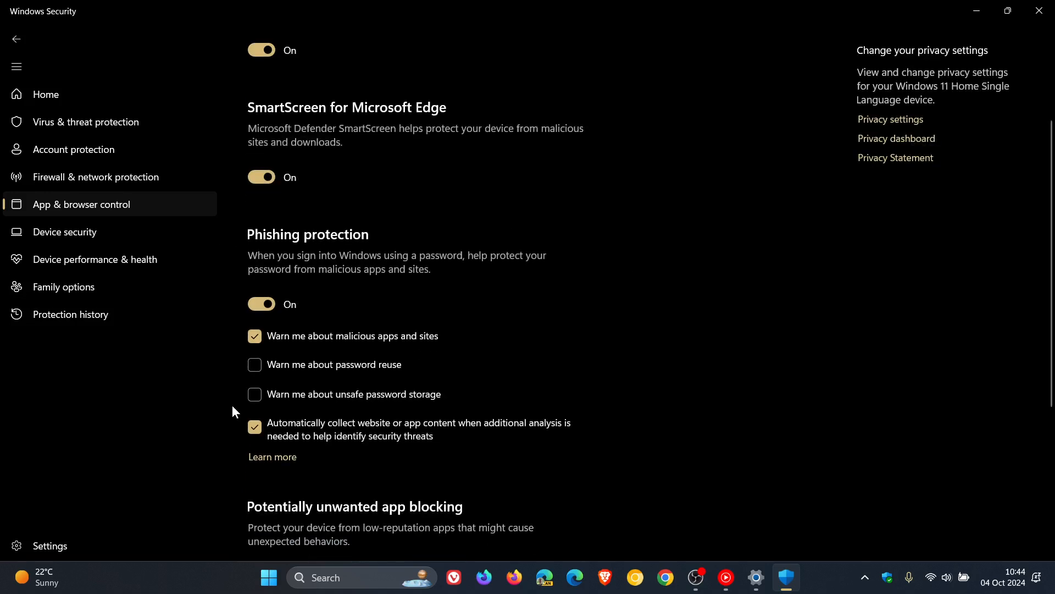
mouse_move(417, 299)
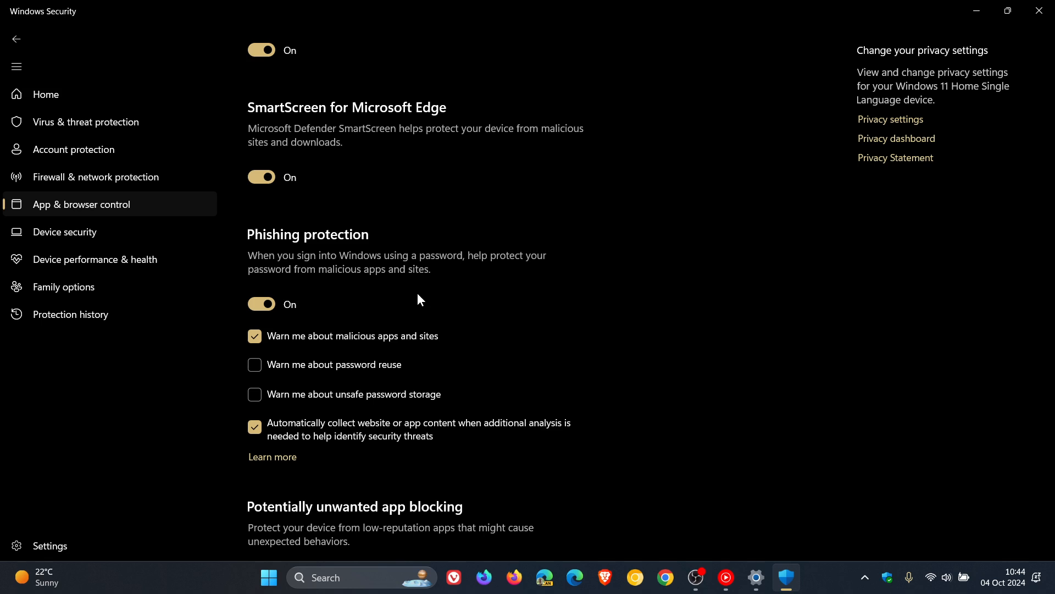
mouse_move(264, 271)
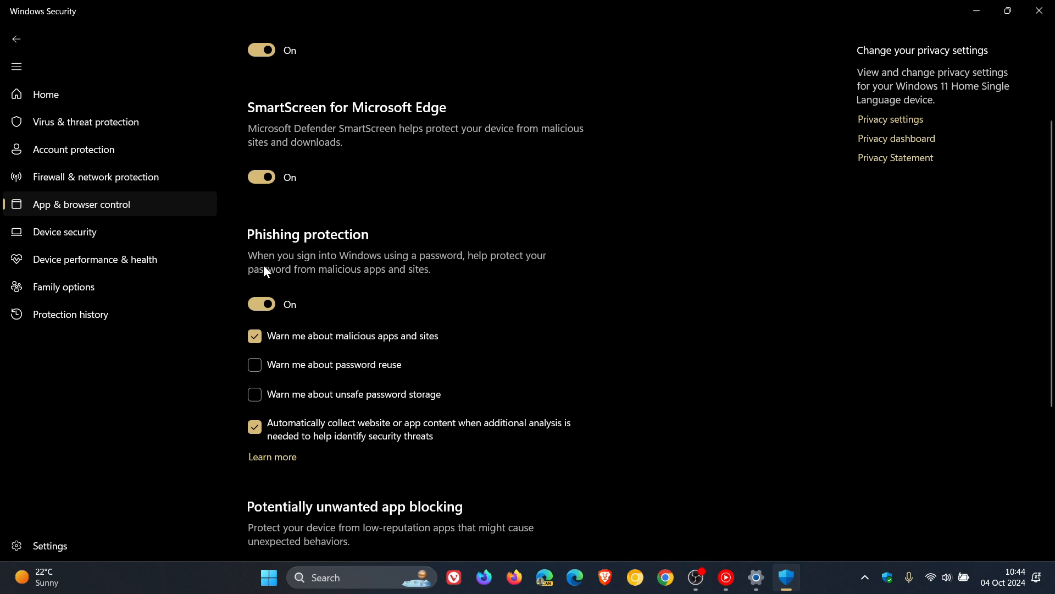
mouse_move(438, 300)
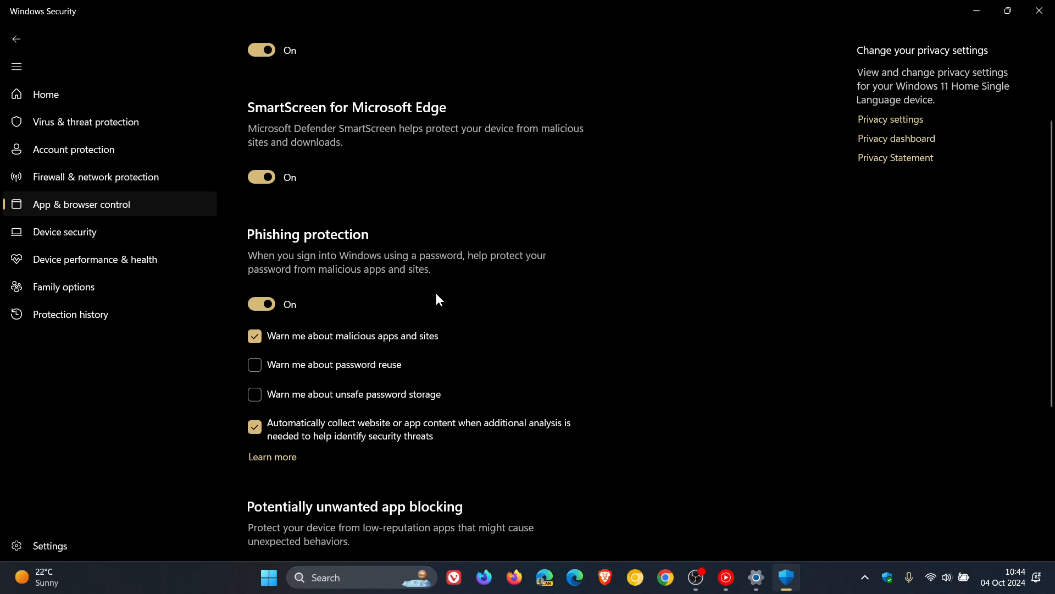
mouse_move(600, 311)
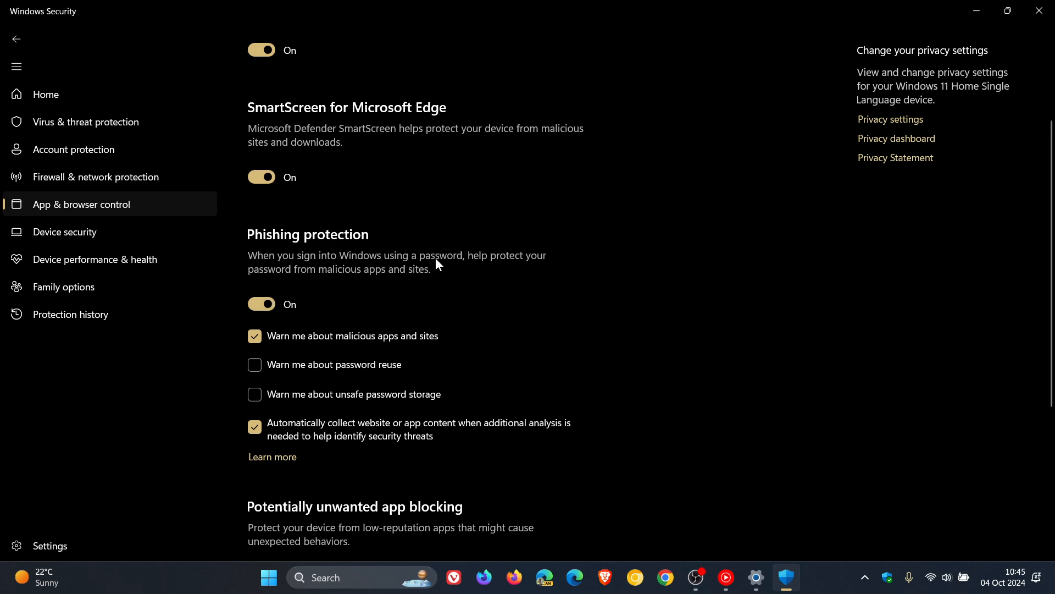
mouse_move(630, 348)
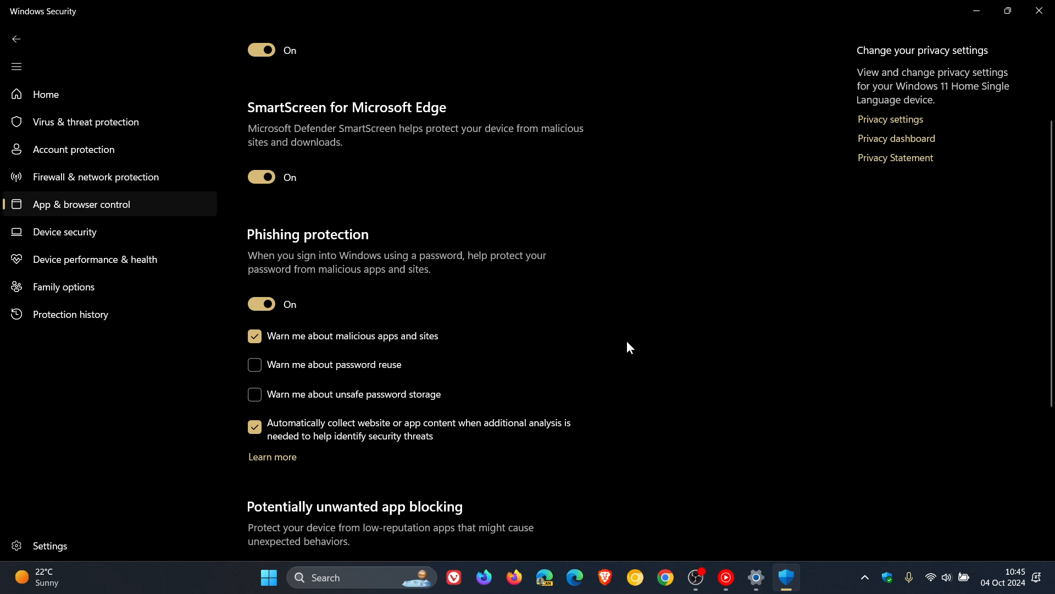
mouse_move(620, 325)
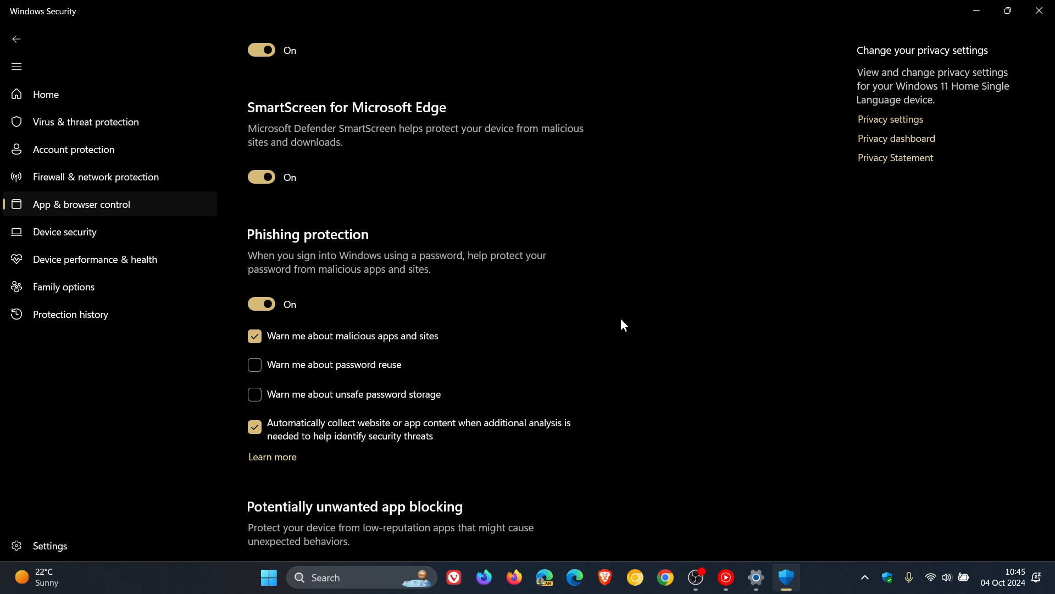
mouse_move(616, 260)
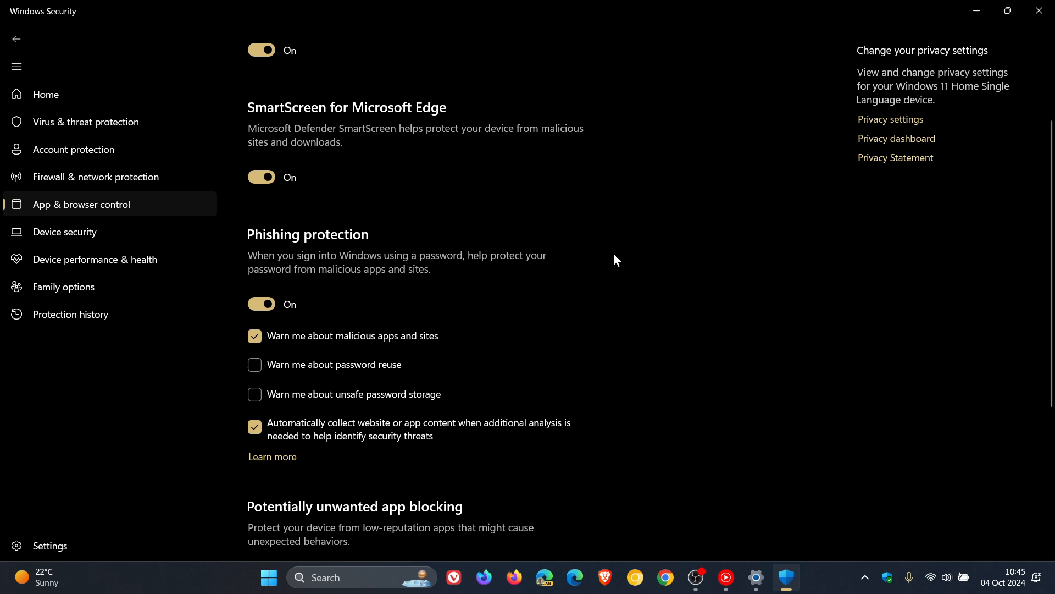
mouse_move(600, 335)
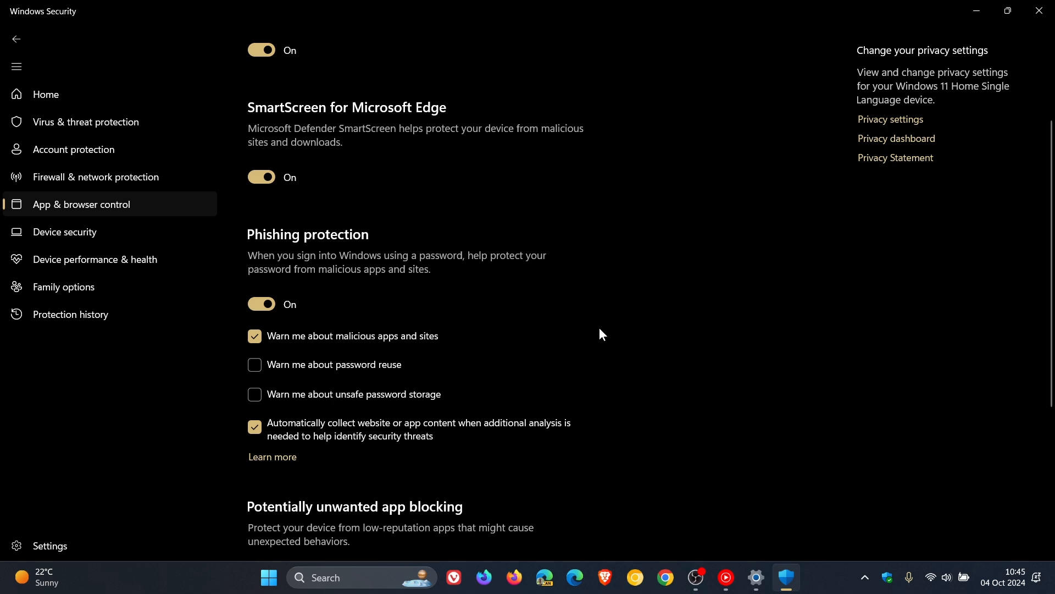
mouse_move(356, 451)
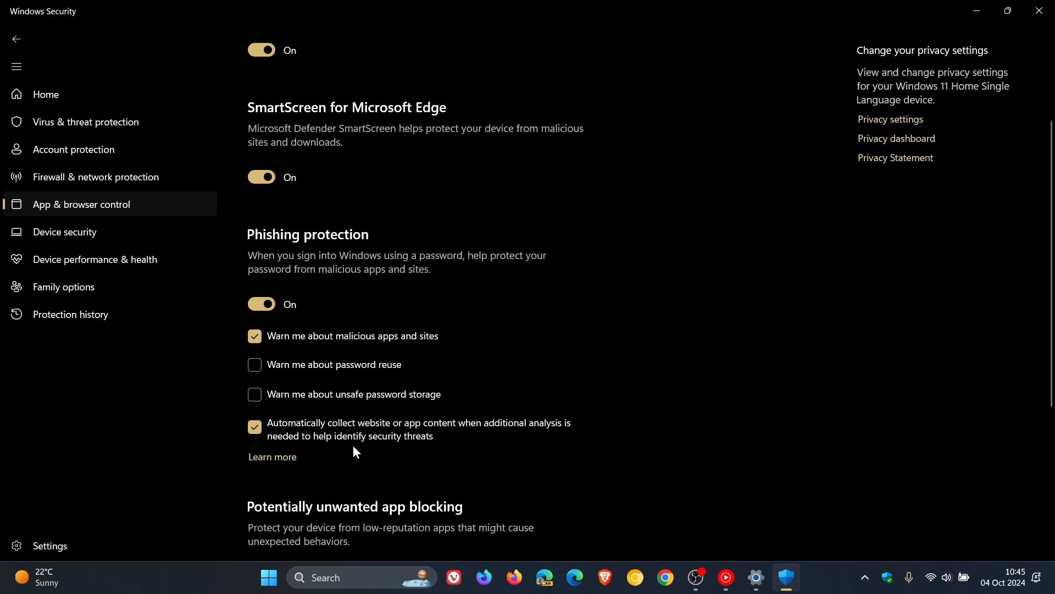
mouse_move(732, 296)
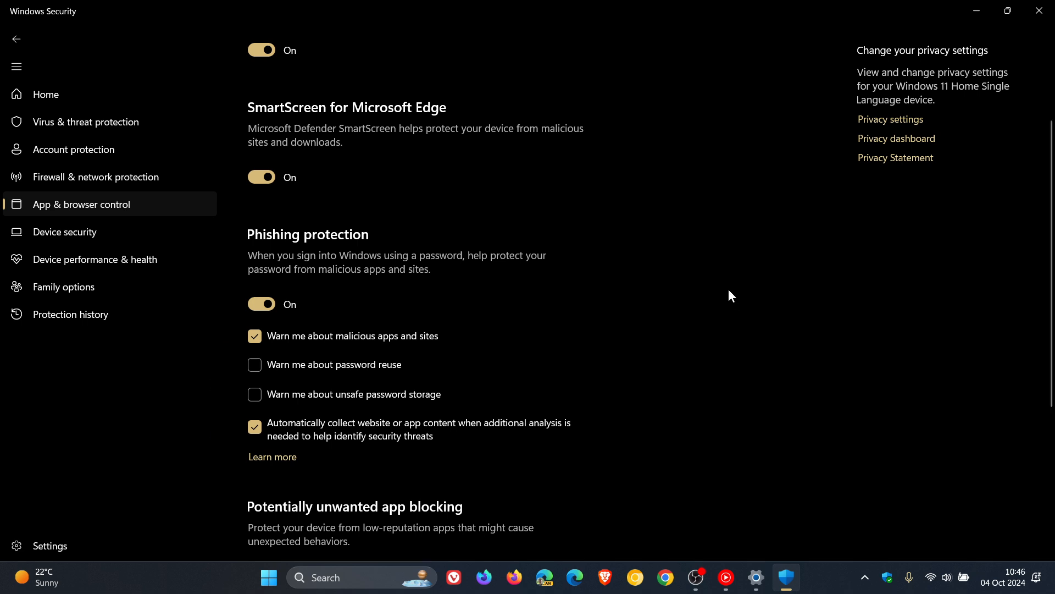
mouse_move(261, 304)
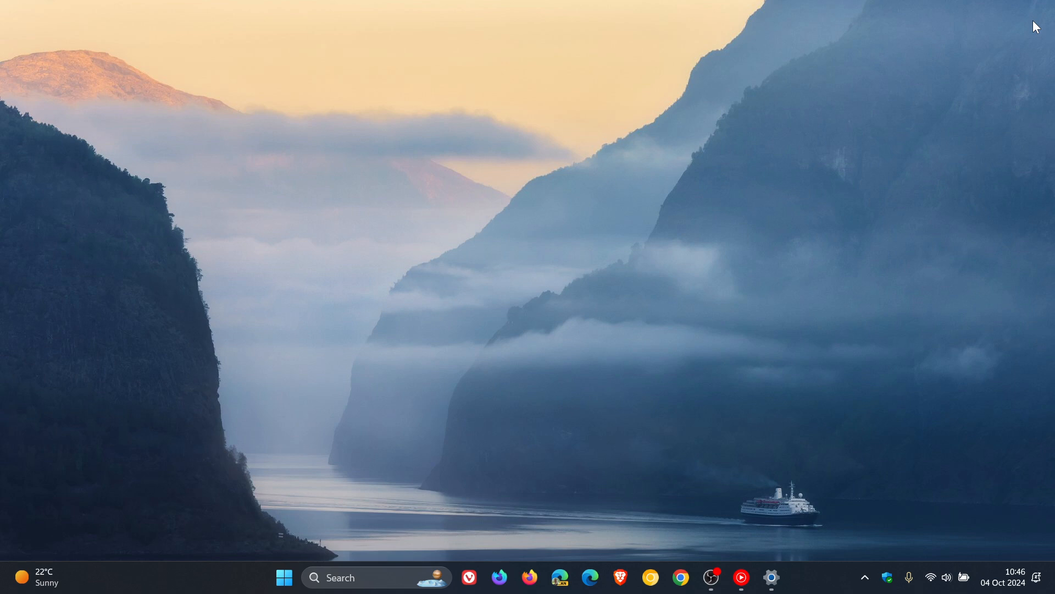
mouse_move(594, 258)
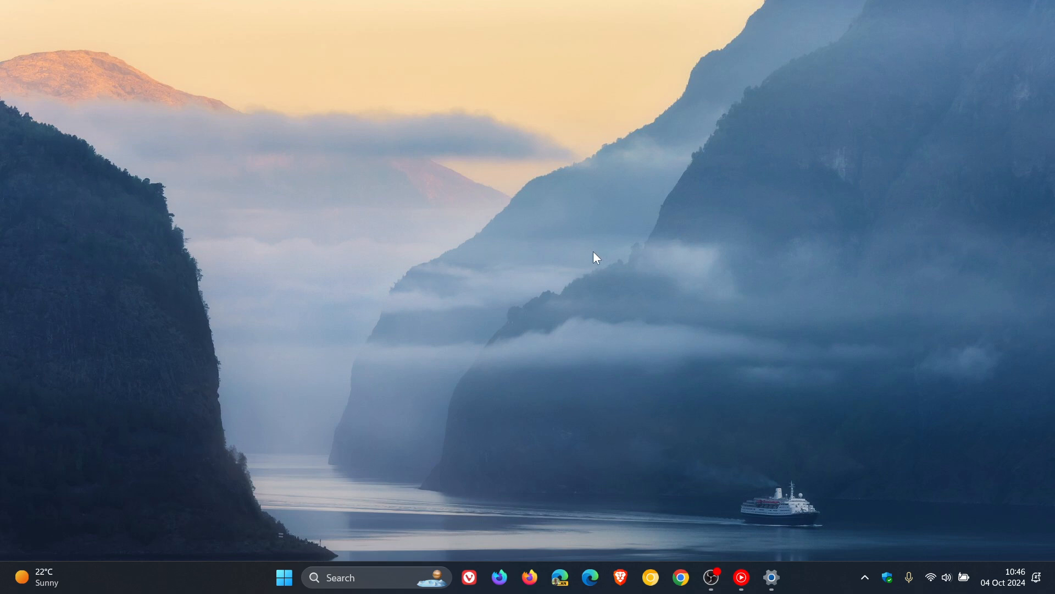